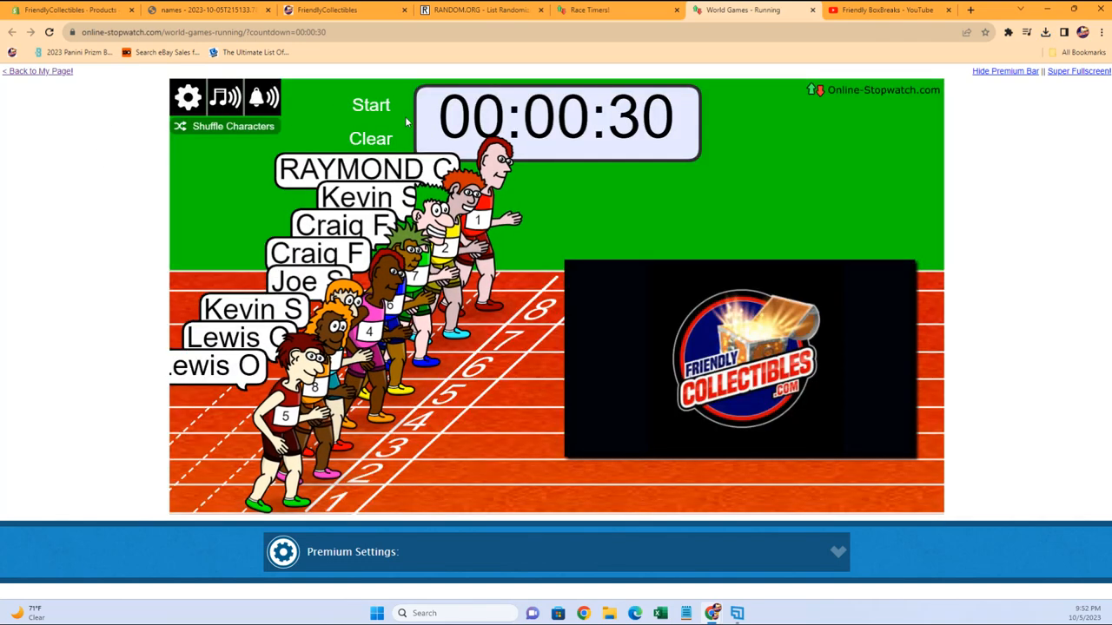
# Start the race so the named runners set off on the 30-second countdown
pyautogui.click(370, 104)
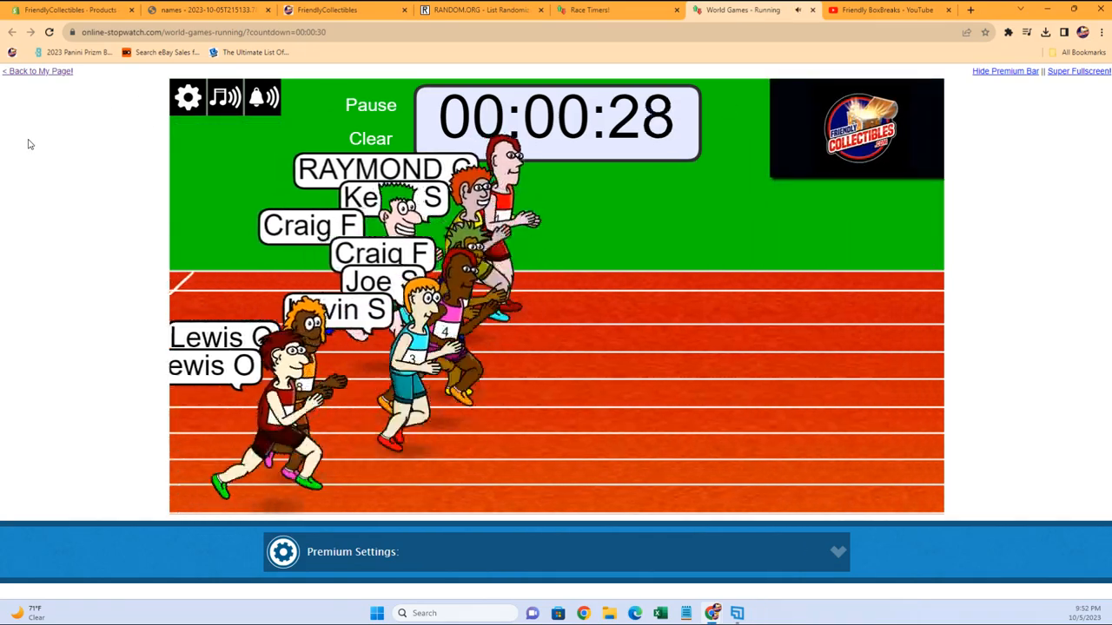